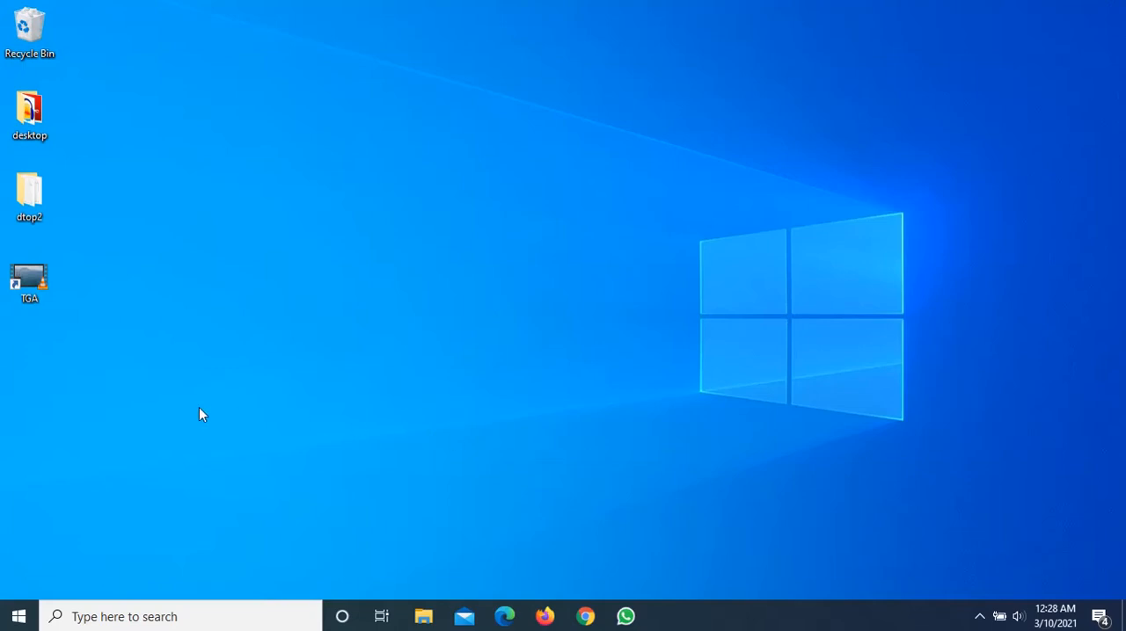
{"action": "mouse_move", "coordinate": [16, 363]}
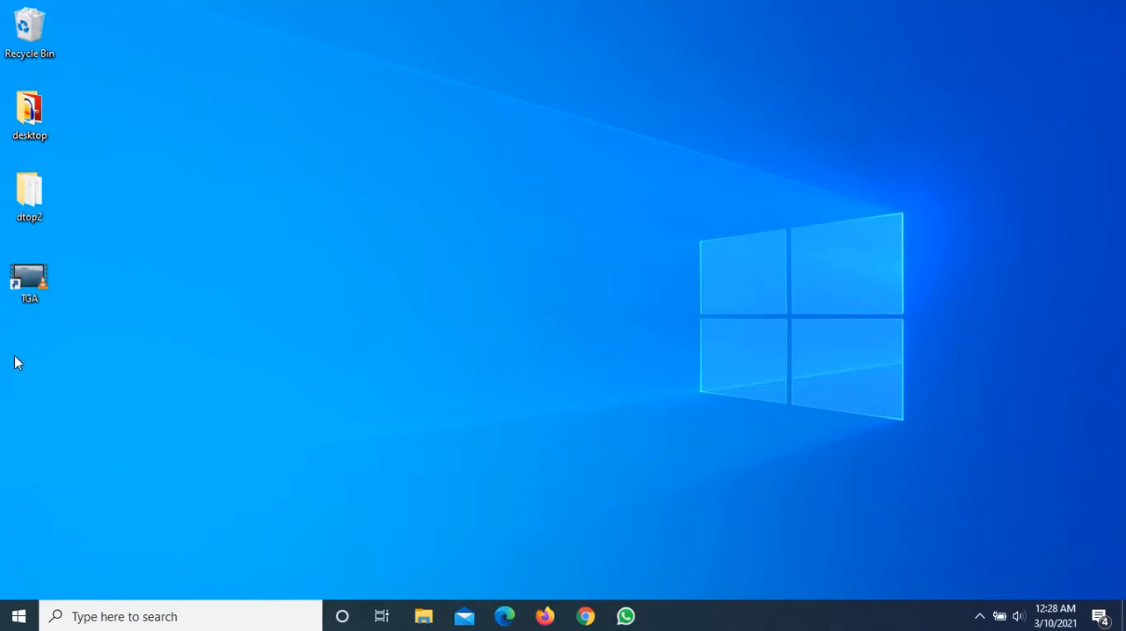
{"action": "mouse_move", "coordinate": [28, 338]}
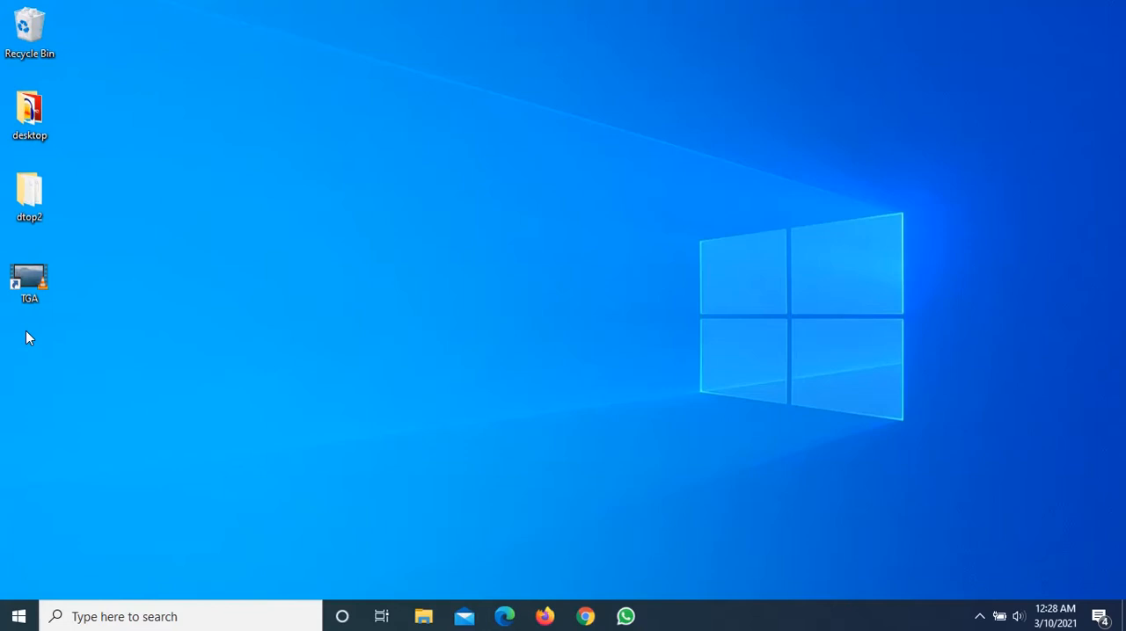
- Search for videolan.org in Chrome and download VLC media player from the site
{"action": "left_click", "coordinate": [28, 278]}
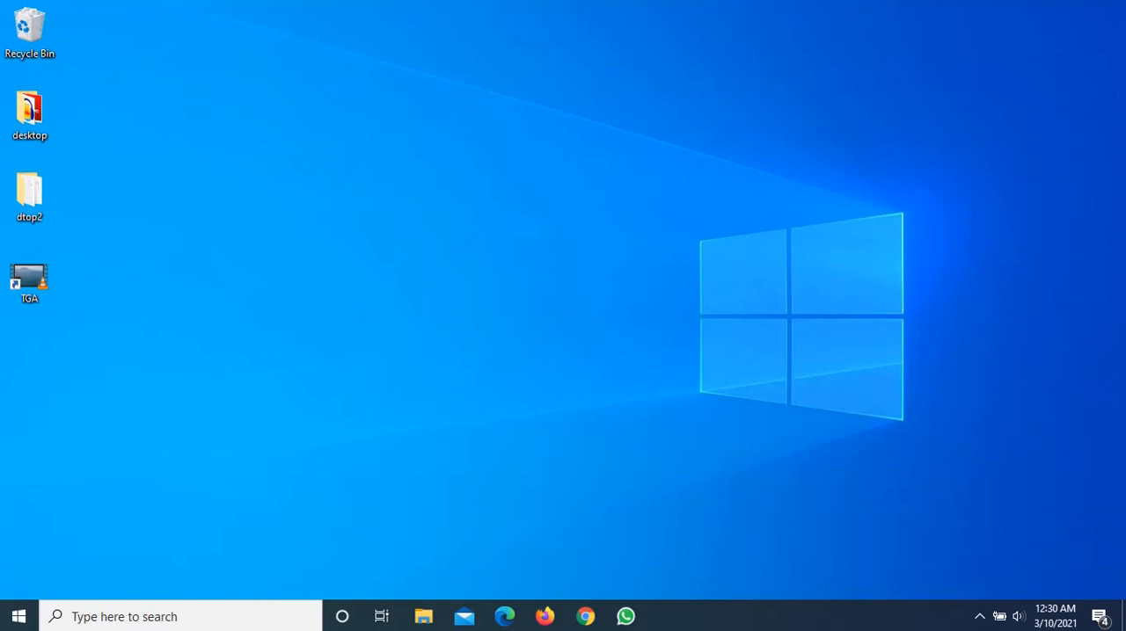
{"action": "left_click", "coordinate": [585, 616]}
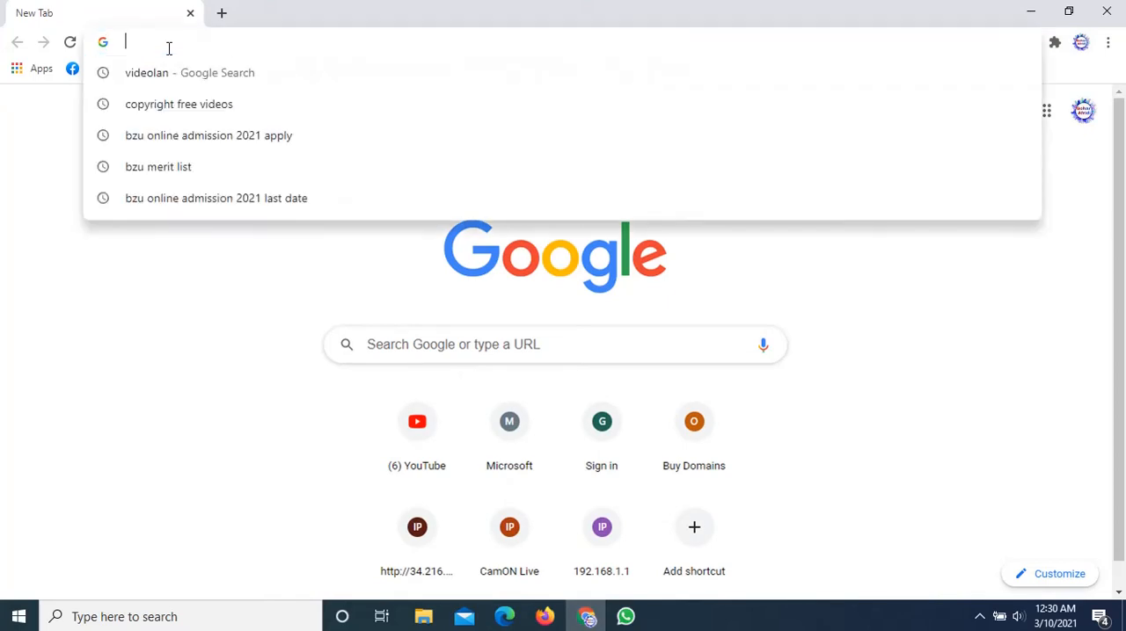
{"action": "left_click", "coordinate": [146, 72]}
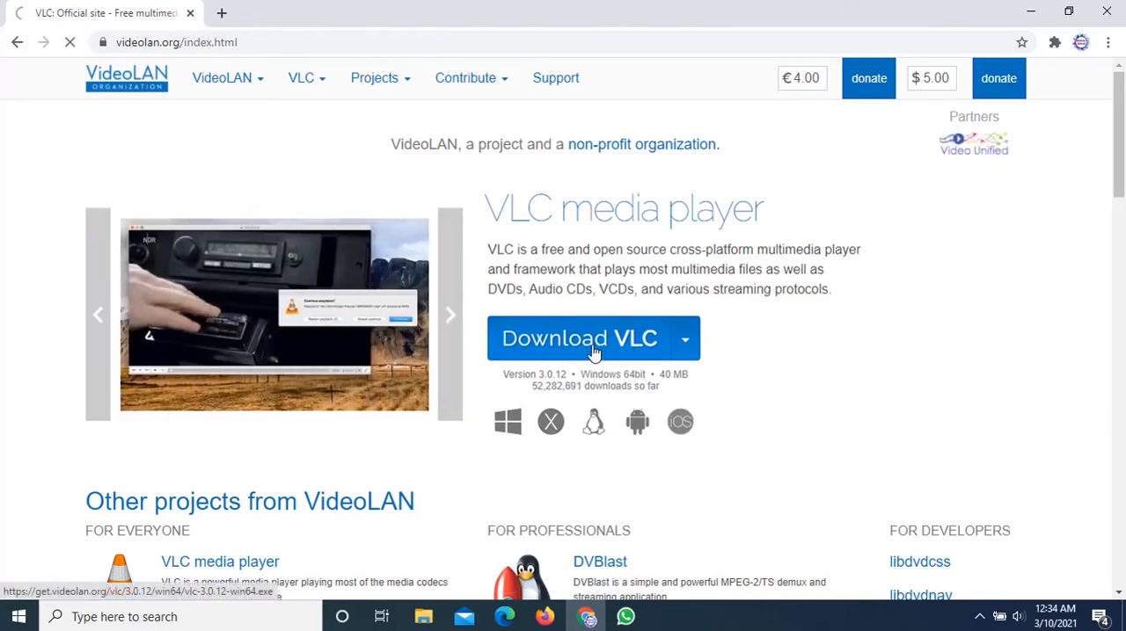
{"action": "left_click", "coordinate": [595, 337]}
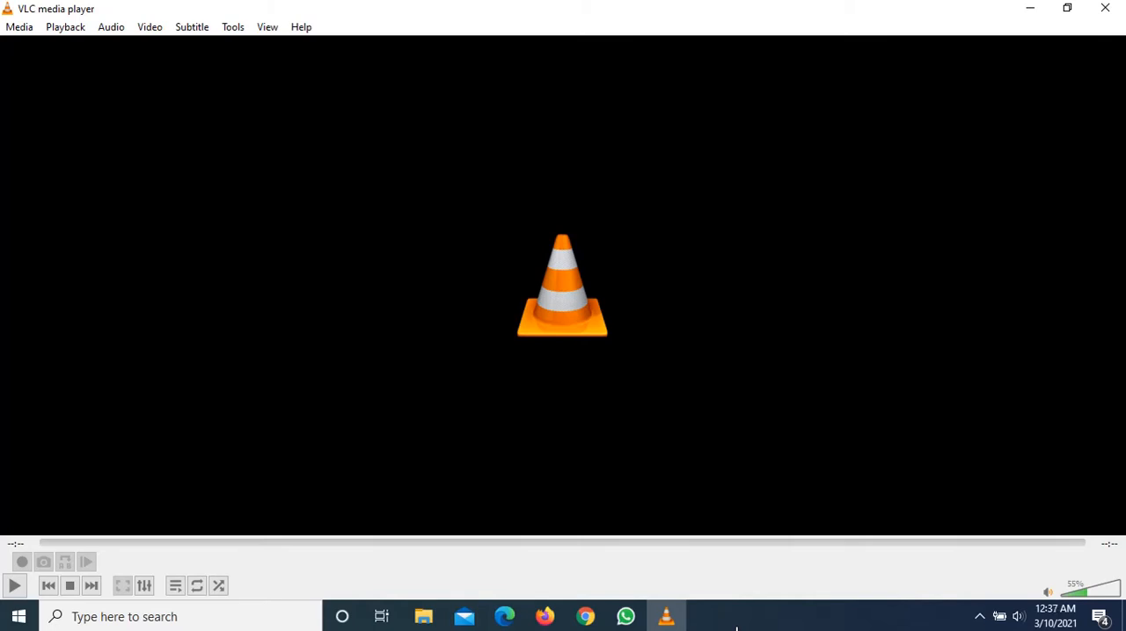
- Choose Convert / Save from the Media menu to reach the Open Media dialog
{"action": "left_click", "coordinate": [18, 27]}
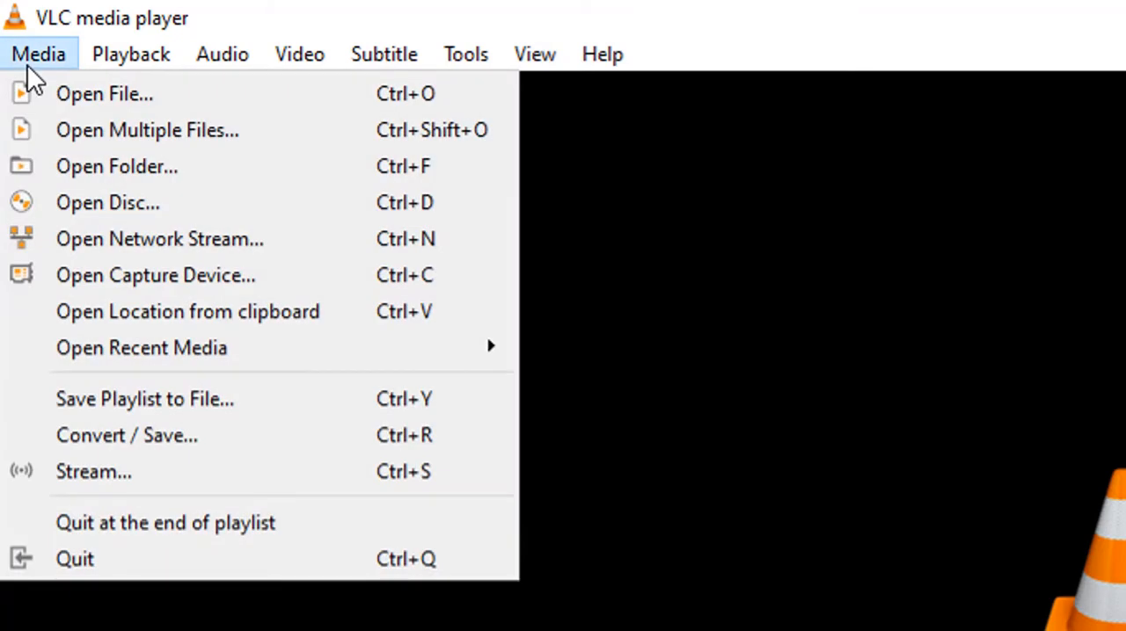
{"action": "mouse_move", "coordinate": [120, 349]}
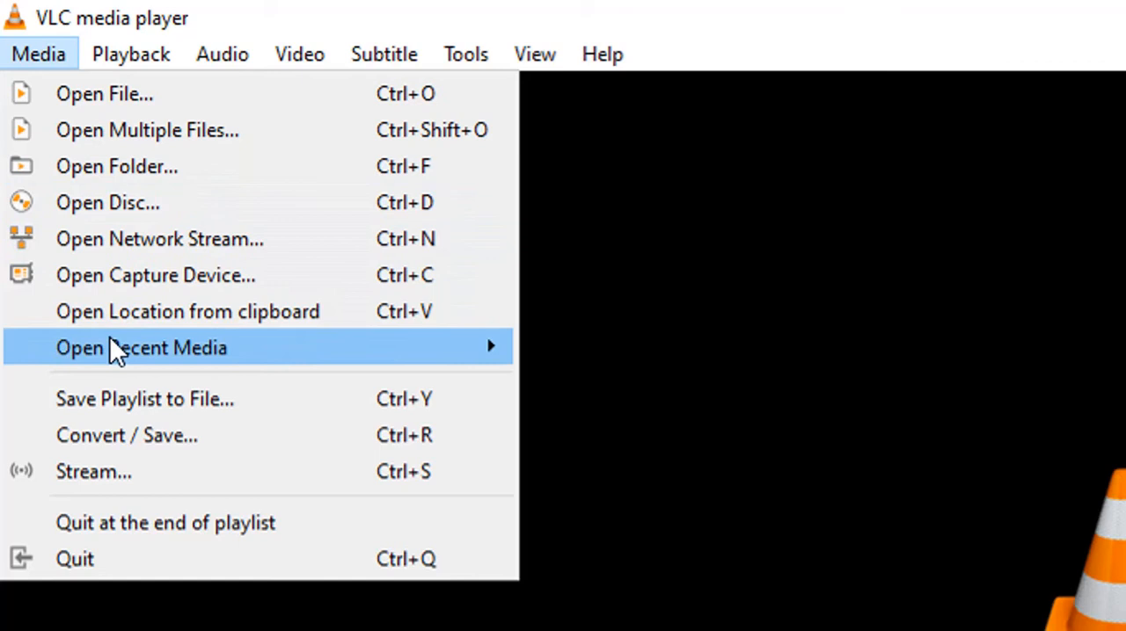
{"action": "mouse_move", "coordinate": [155, 443]}
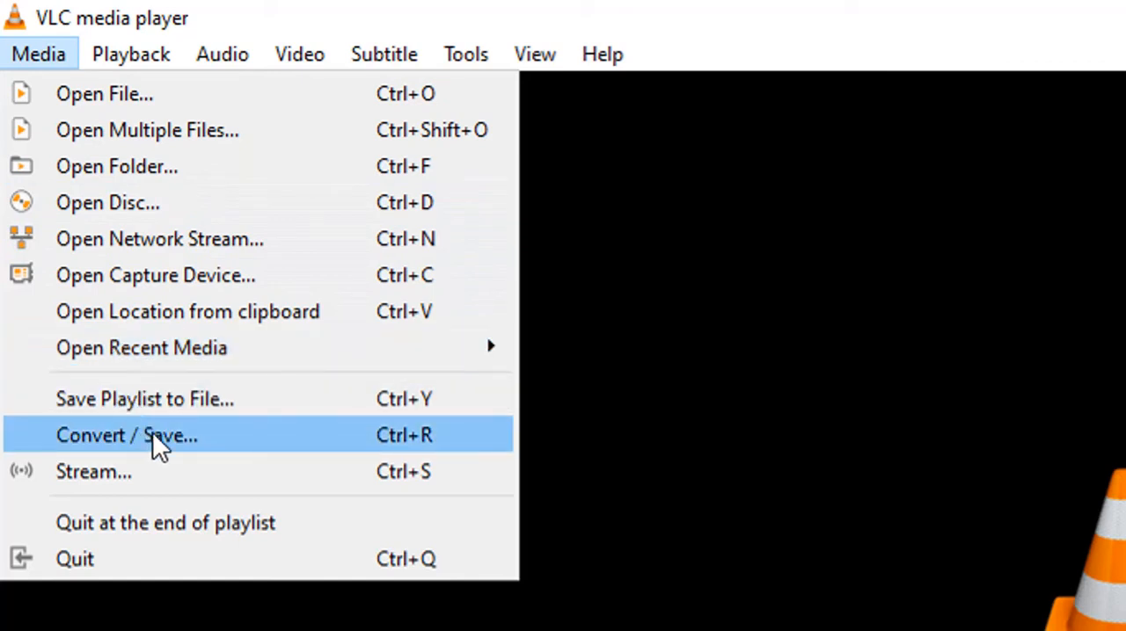
{"action": "mouse_move", "coordinate": [162, 443]}
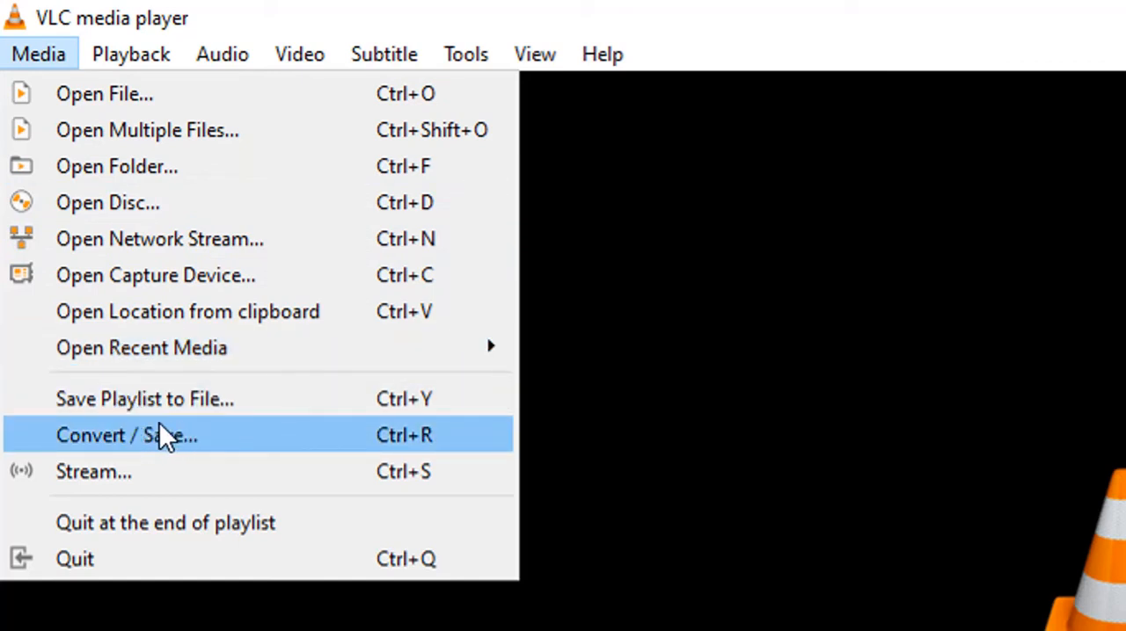
{"action": "mouse_move", "coordinate": [314, 446]}
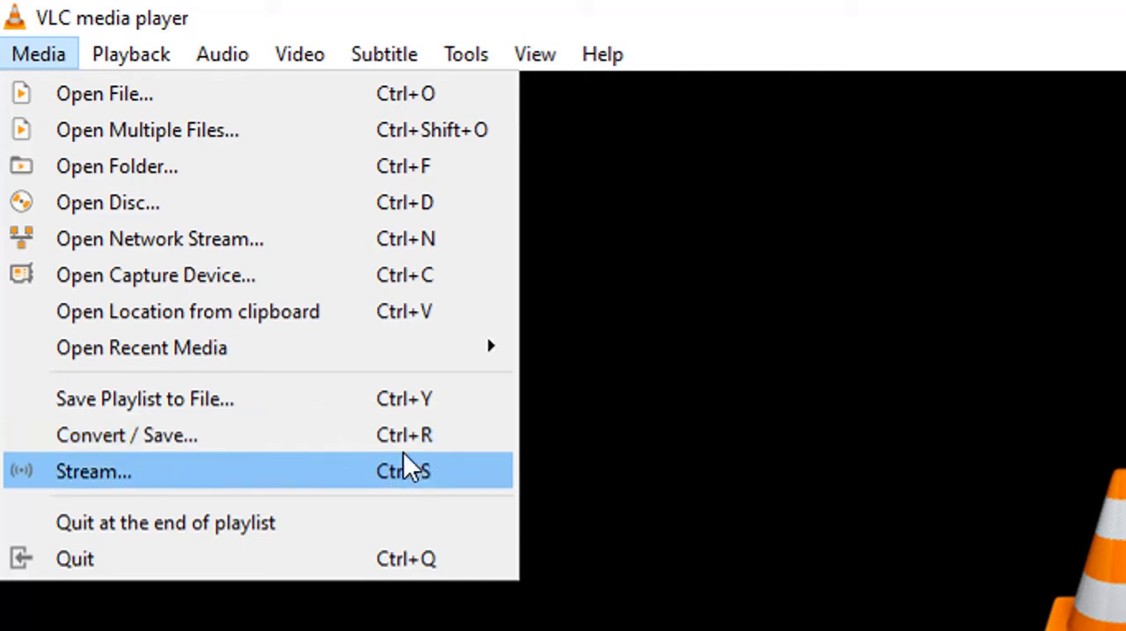
{"action": "mouse_move", "coordinate": [466, 461]}
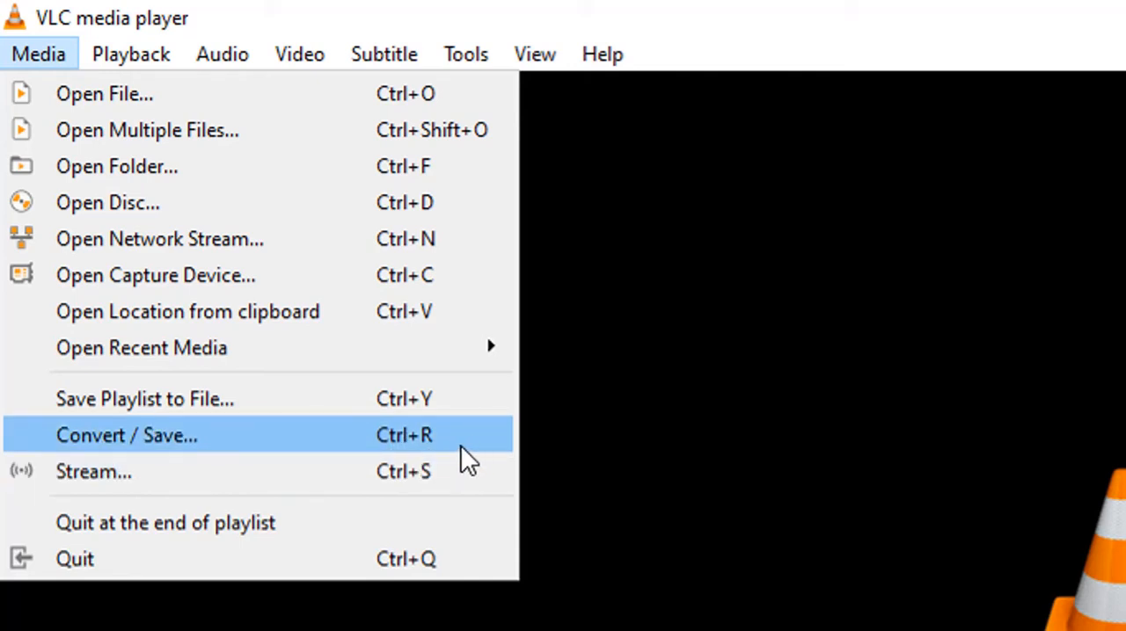
{"action": "mouse_move", "coordinate": [457, 459]}
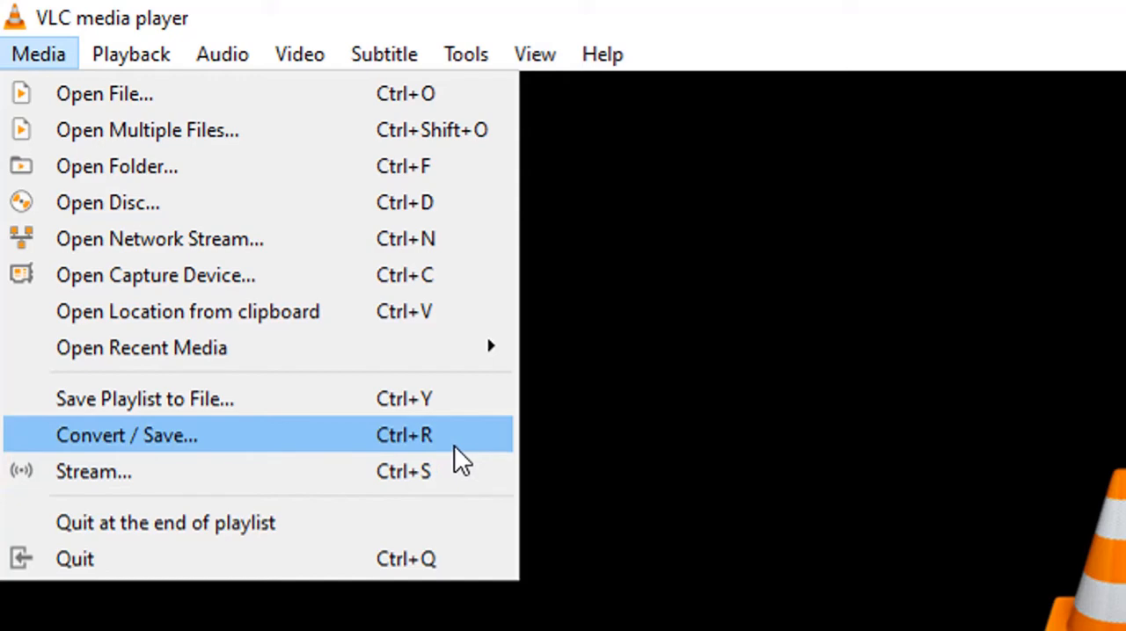
{"action": "left_click", "coordinate": [106, 93]}
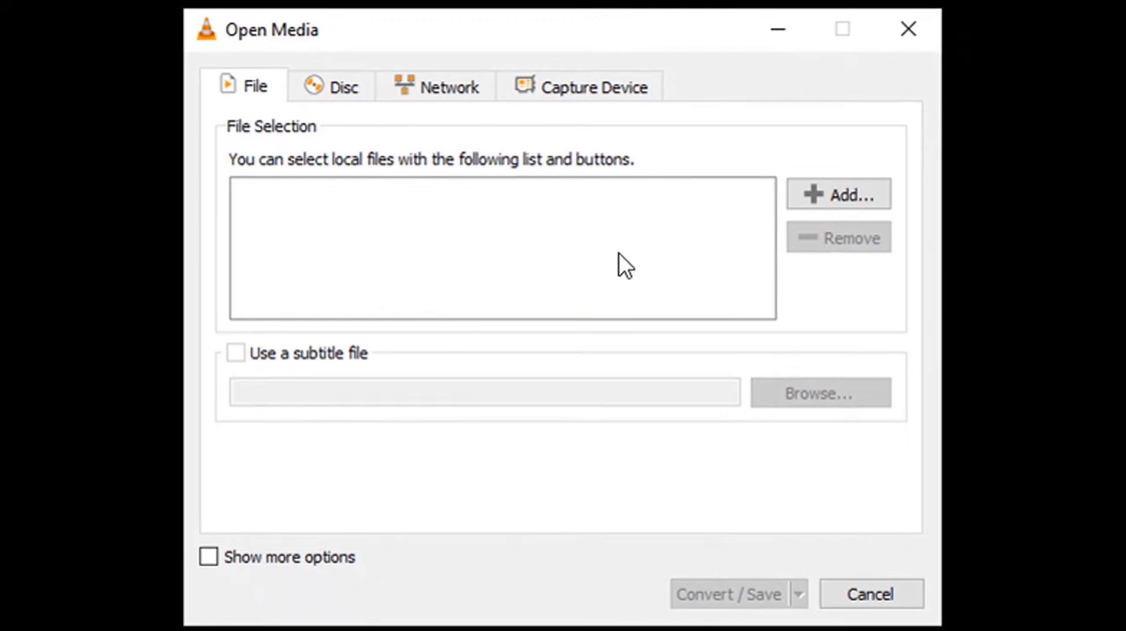
{"action": "mouse_move", "coordinate": [395, 270]}
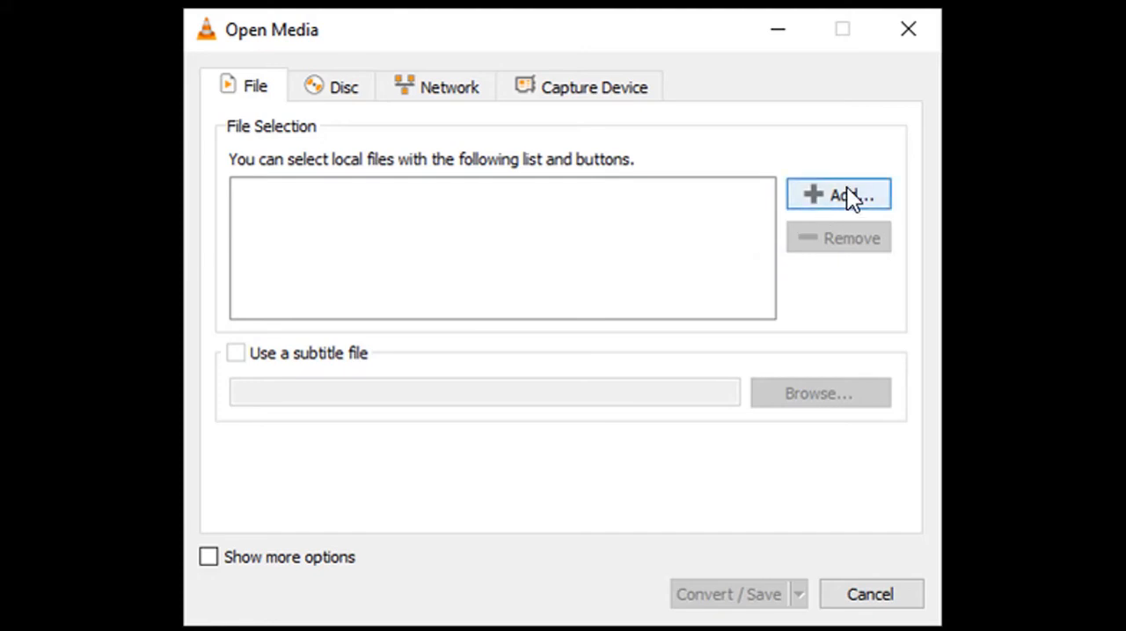
- Add TGA.mp4 as the source video and proceed to the Convert settings
{"action": "left_click", "coordinate": [837, 194]}
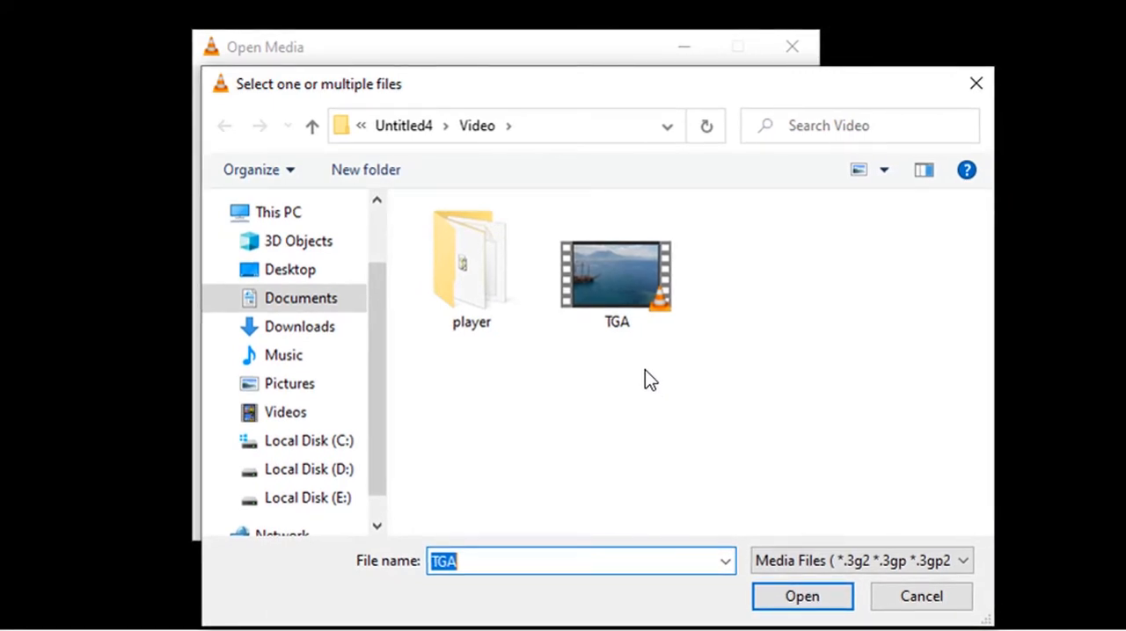
{"action": "left_click", "coordinate": [616, 272]}
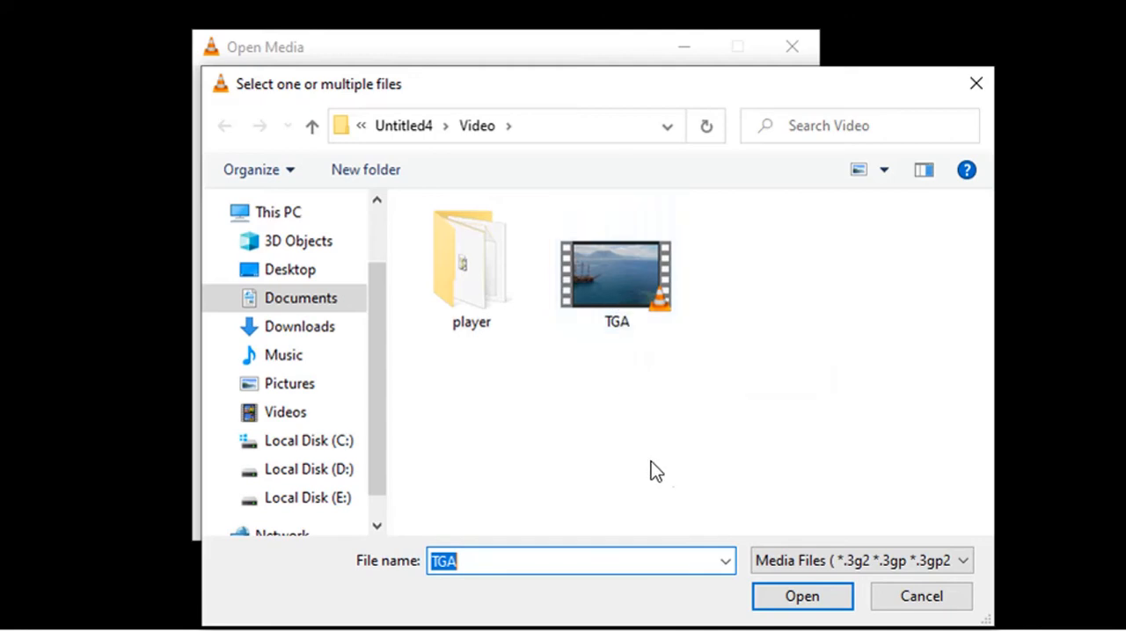
{"action": "mouse_move", "coordinate": [802, 596]}
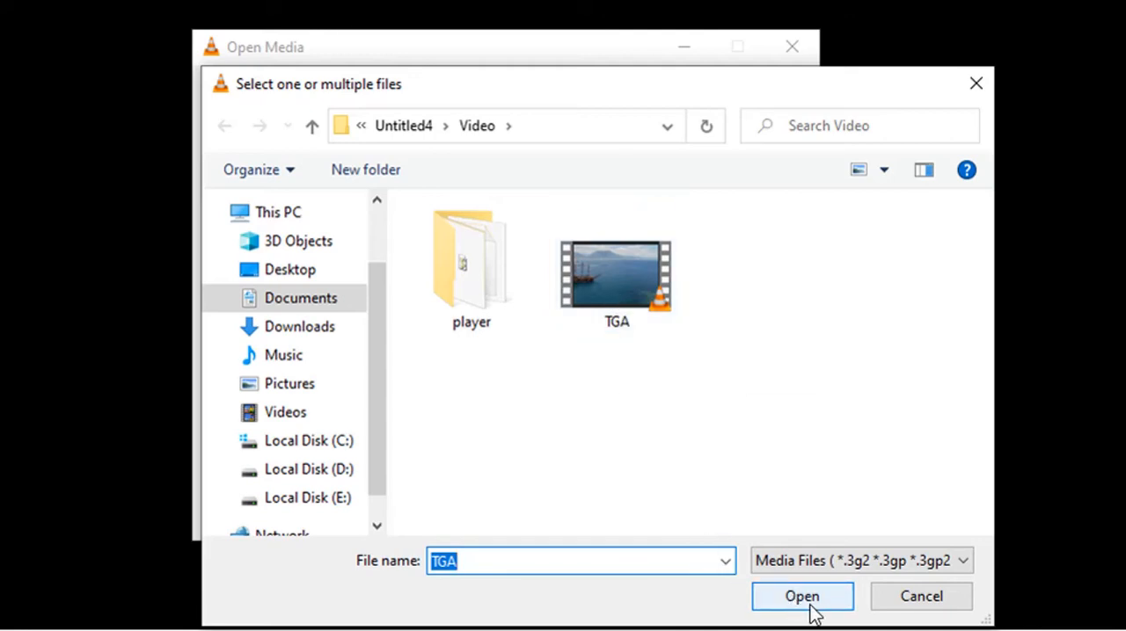
{"action": "left_click", "coordinate": [802, 596]}
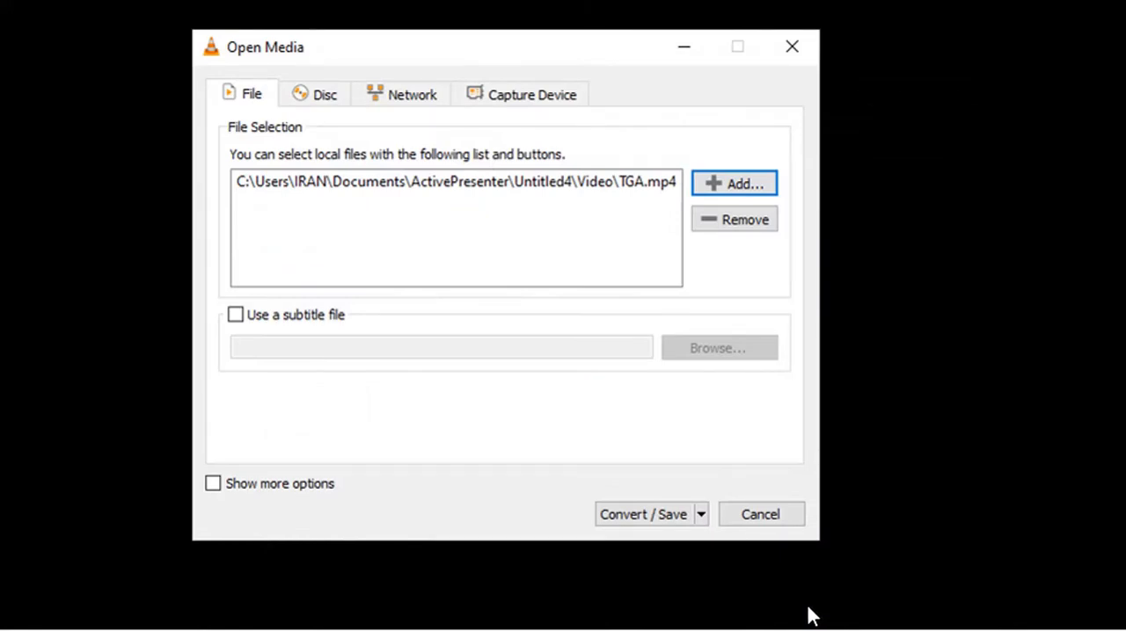
{"action": "mouse_move", "coordinate": [543, 211]}
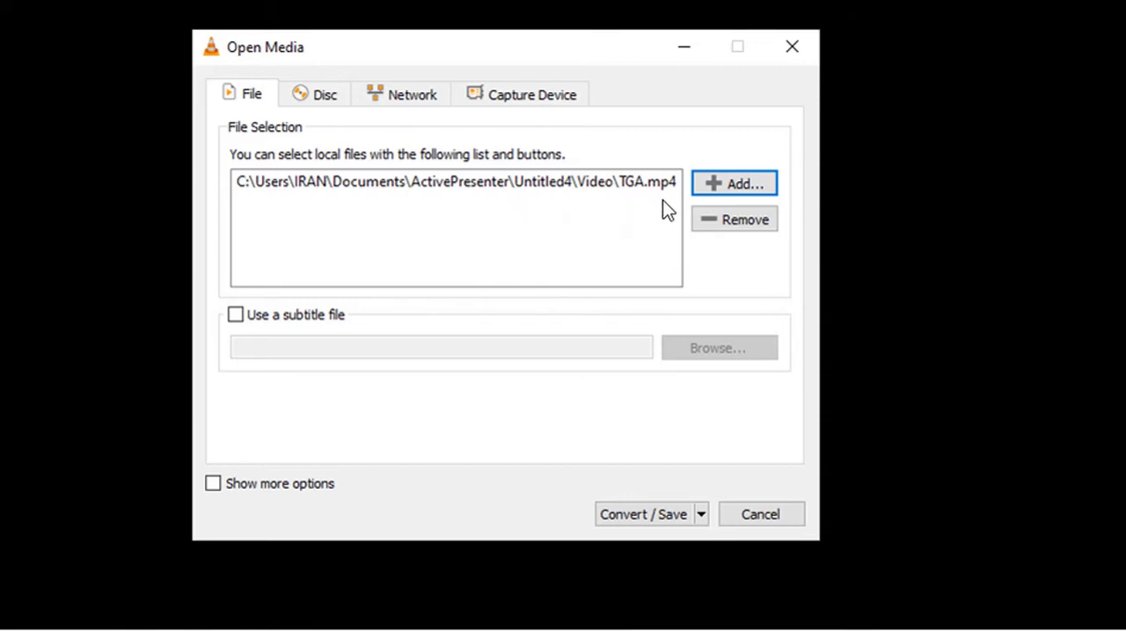
{"action": "mouse_move", "coordinate": [588, 434]}
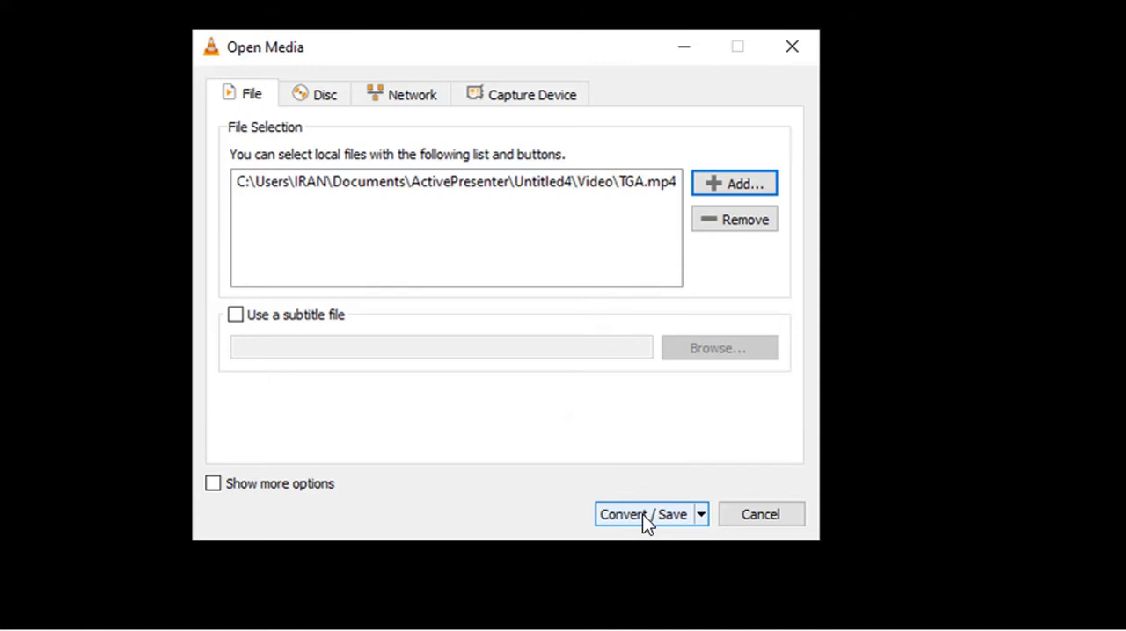
{"action": "left_click", "coordinate": [644, 513]}
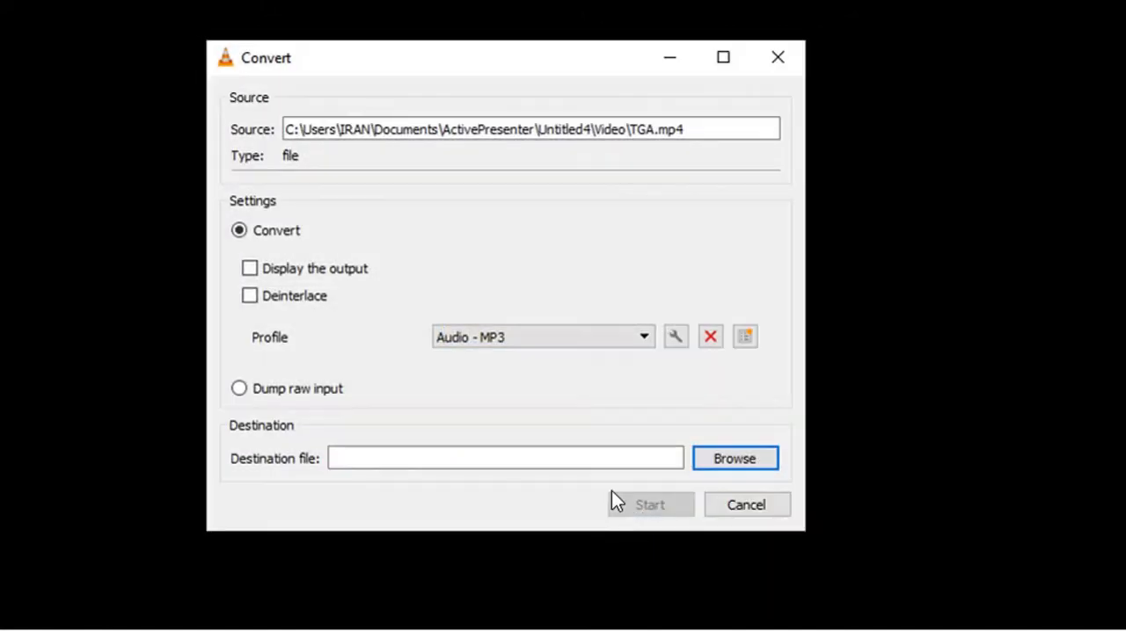
{"action": "mouse_move", "coordinate": [478, 271]}
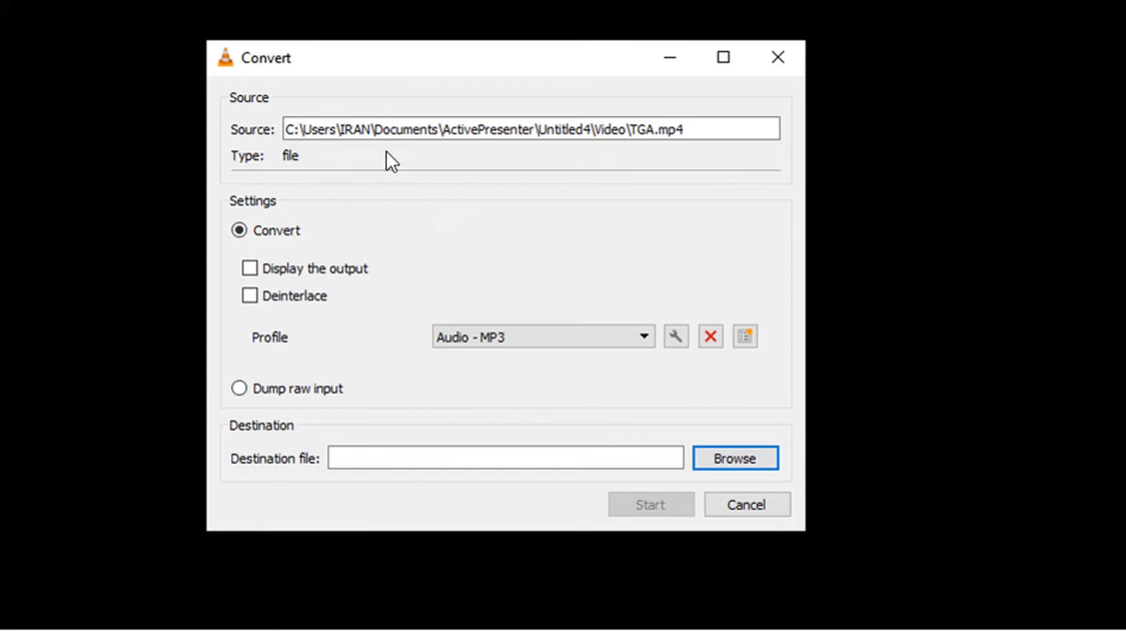
{"action": "mouse_move", "coordinate": [420, 149]}
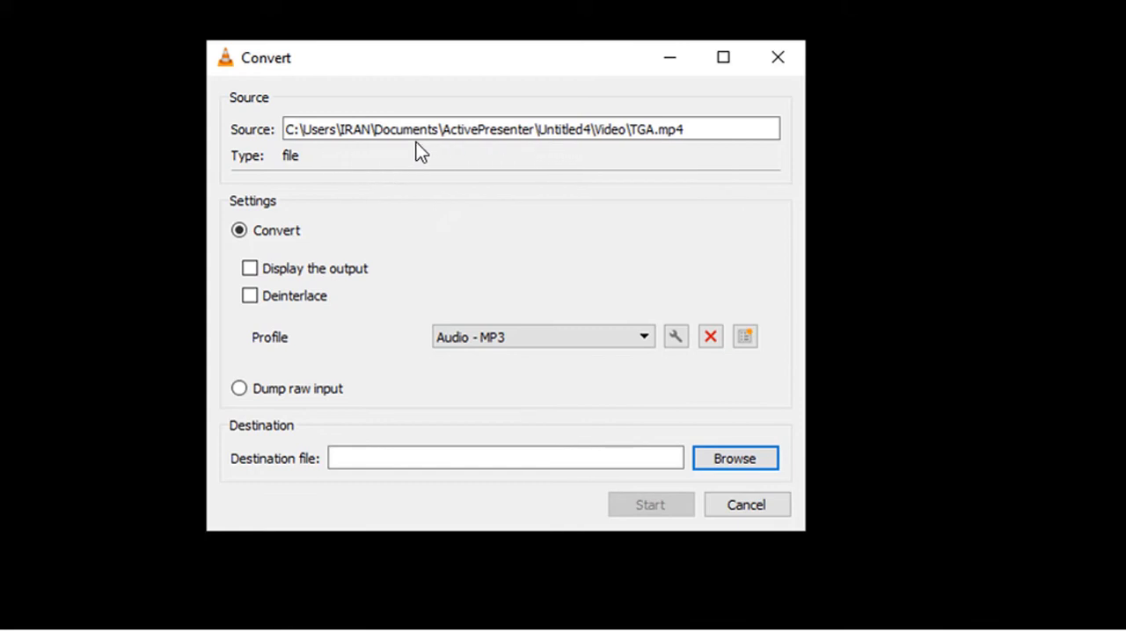
{"action": "mouse_move", "coordinate": [250, 255]}
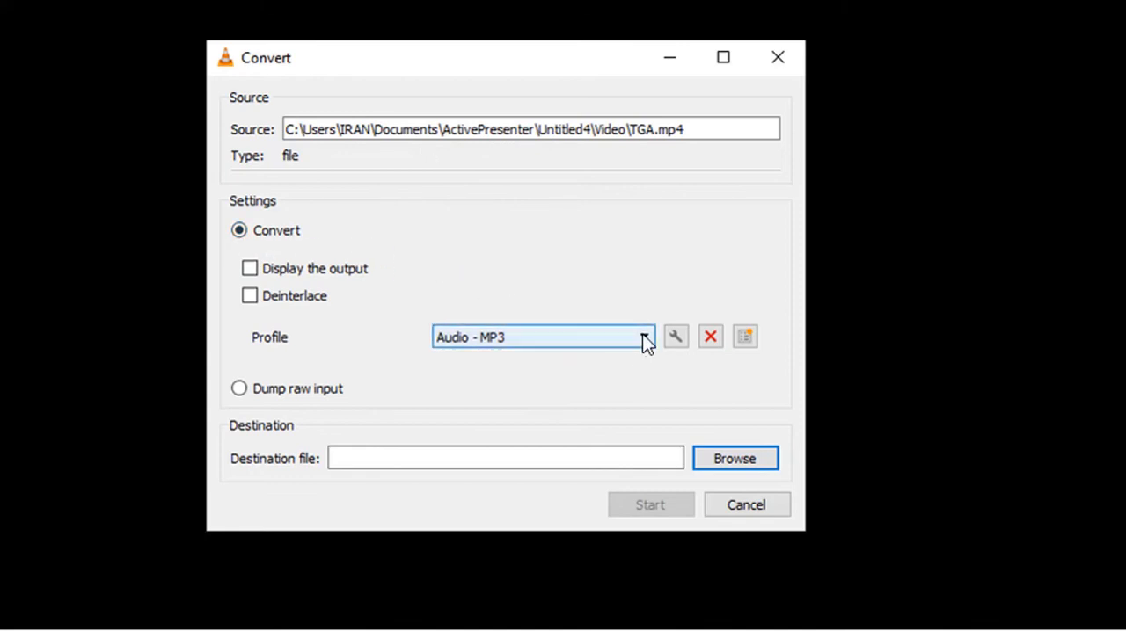
{"action": "left_click", "coordinate": [644, 338]}
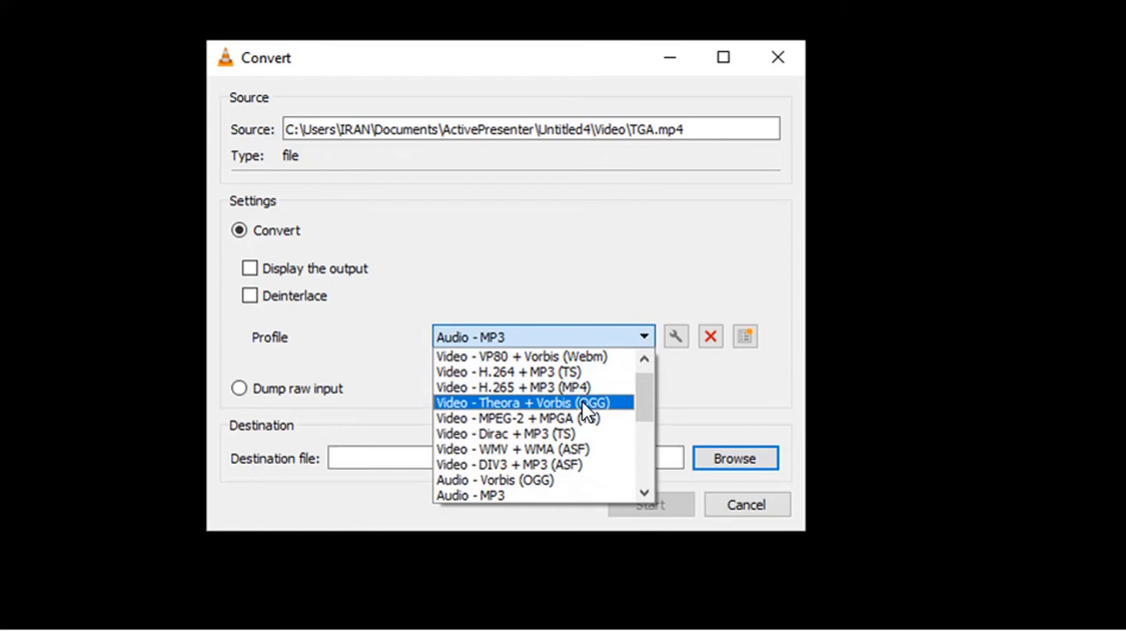
{"action": "mouse_move", "coordinate": [507, 496]}
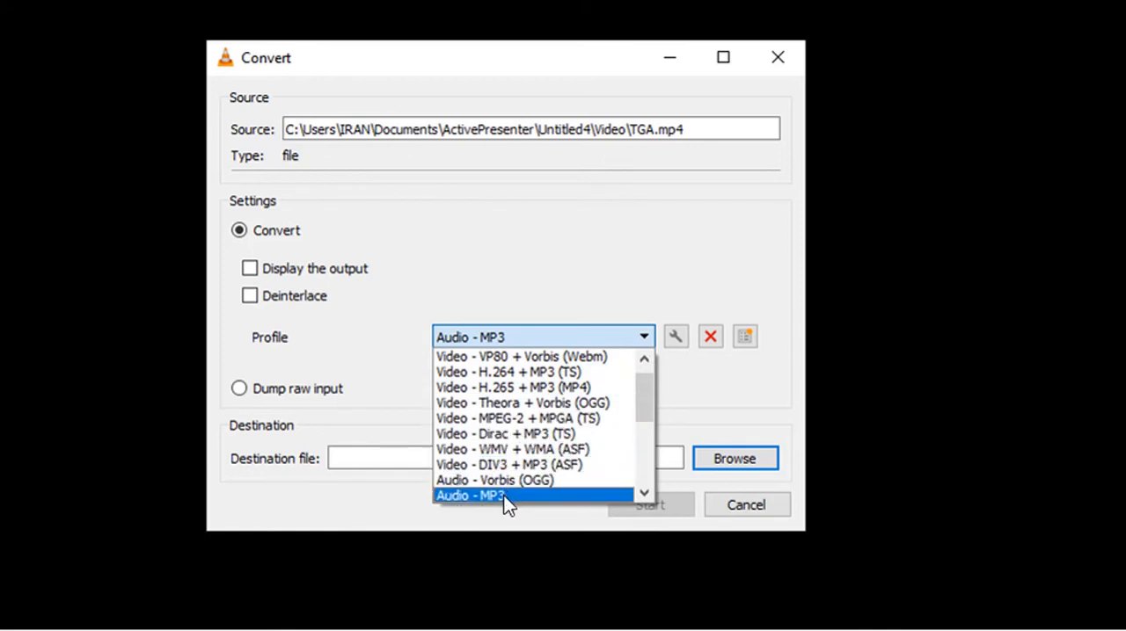
{"action": "left_click", "coordinate": [468, 496]}
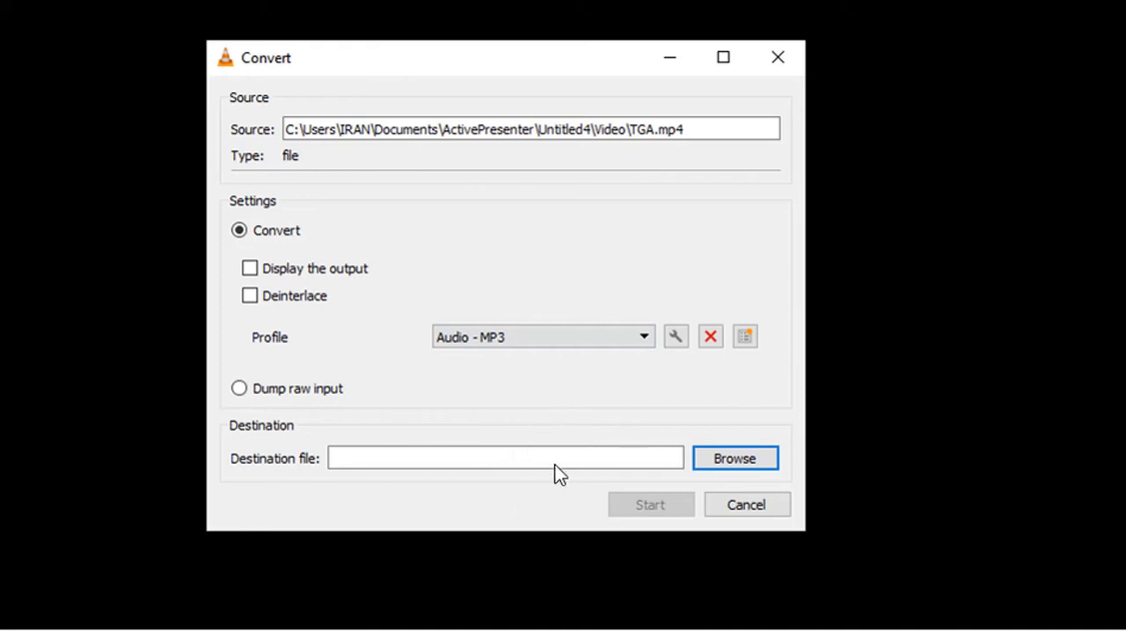
{"action": "mouse_move", "coordinate": [602, 468]}
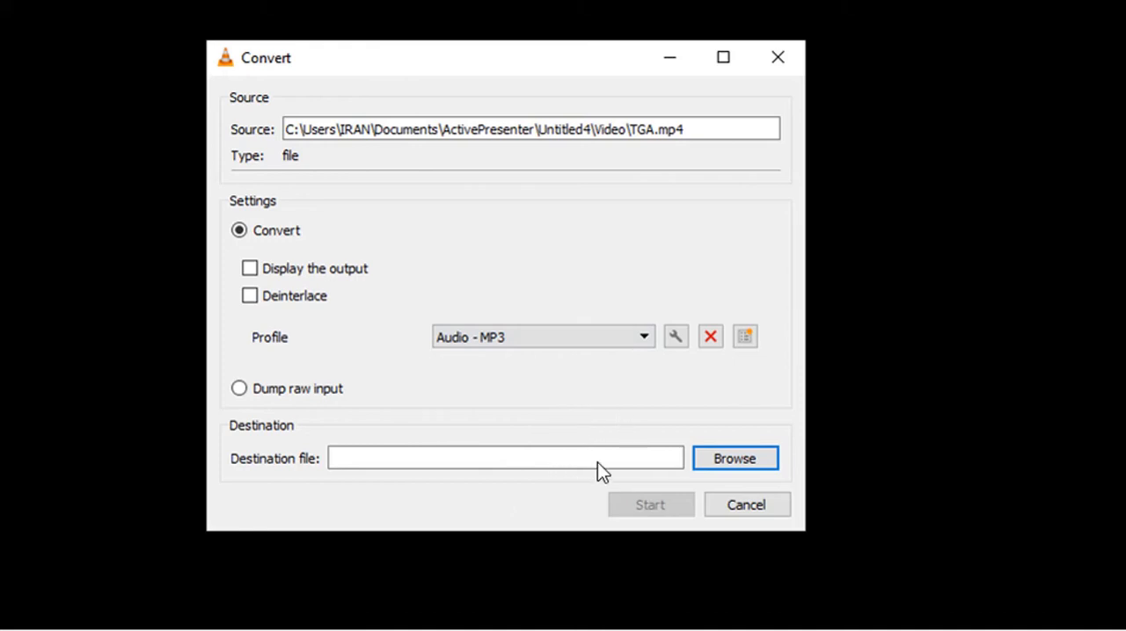
- Set the destination file to 'audio TGA~.mp3' in the Video folder
{"action": "left_click", "coordinate": [733, 457]}
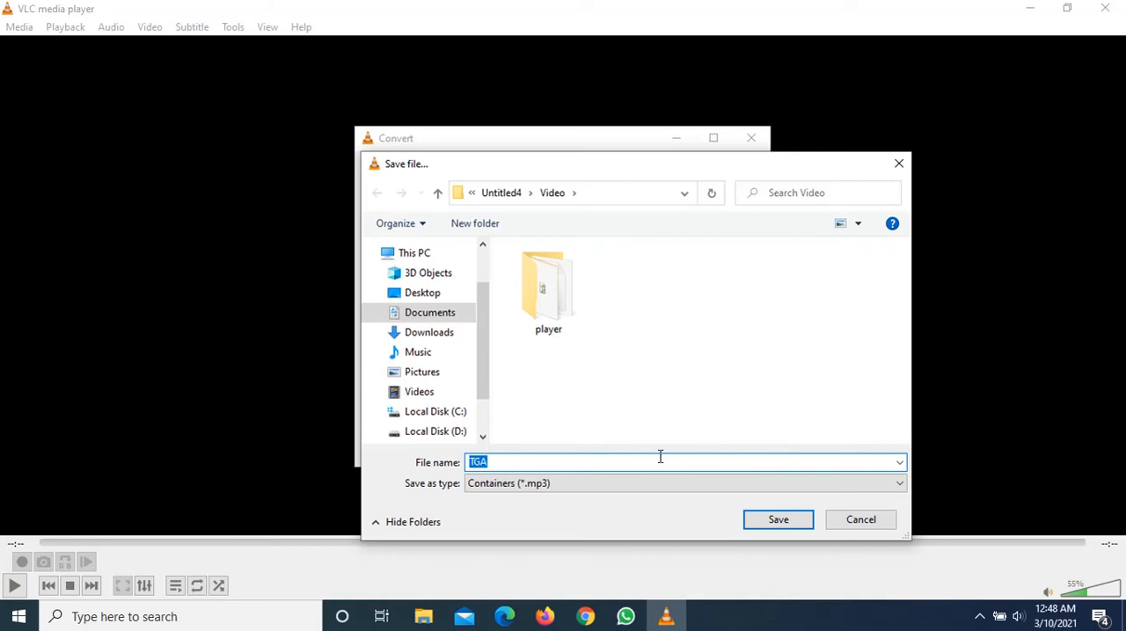
{"action": "type", "text": "audio"}
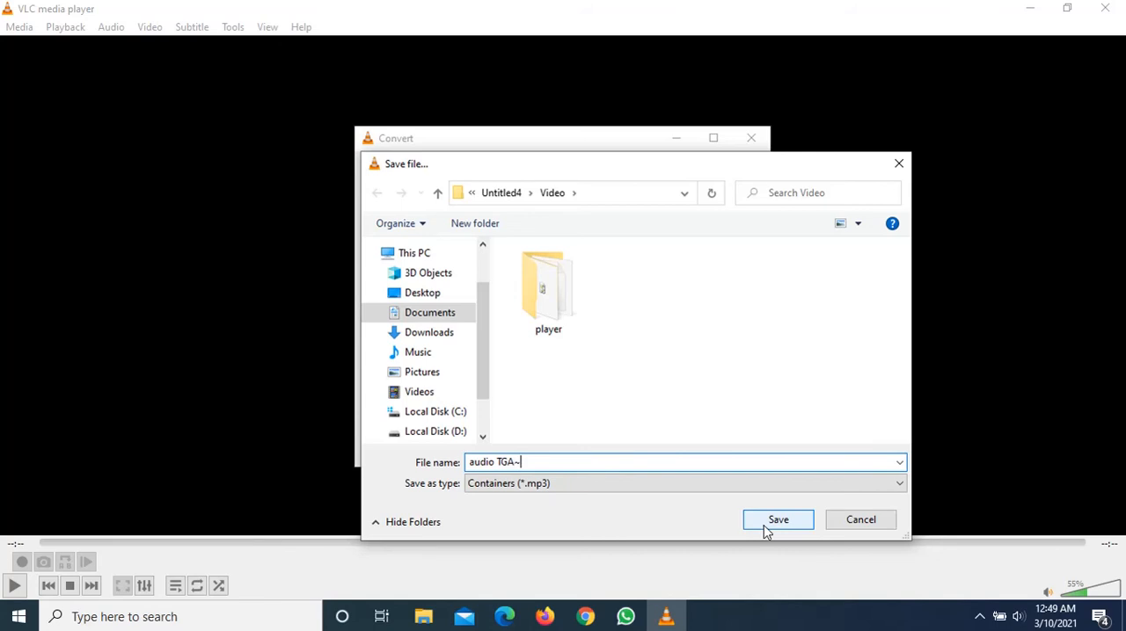
{"action": "left_click", "coordinate": [777, 520]}
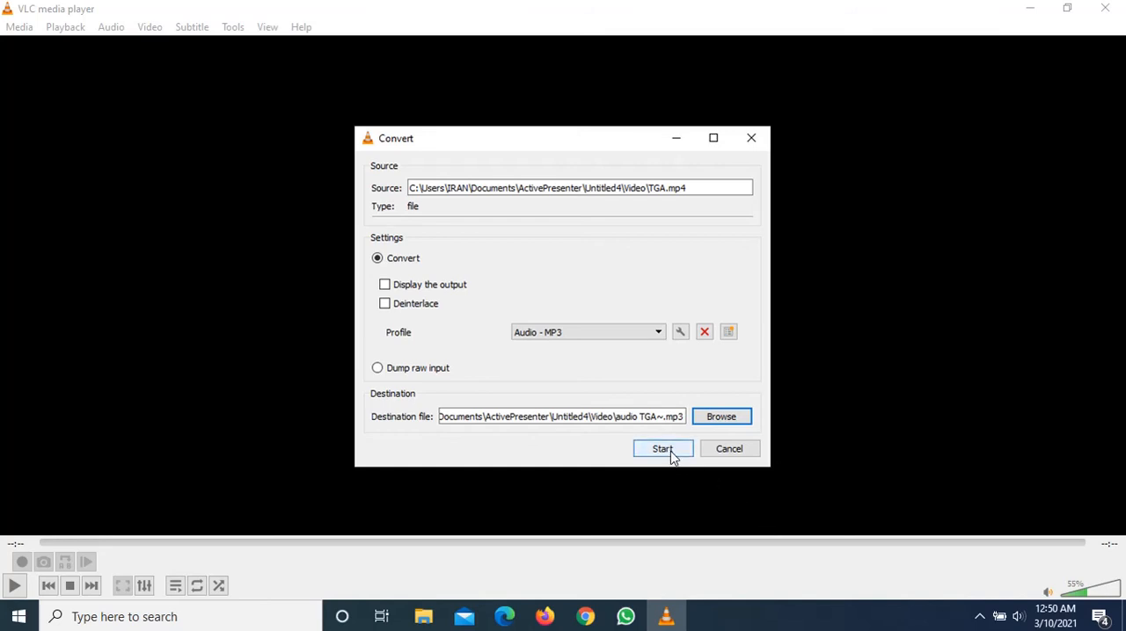
- Start the MP3 conversion and play the resulting 'audio TGA~' file in Groove Music
{"action": "left_click", "coordinate": [662, 449]}
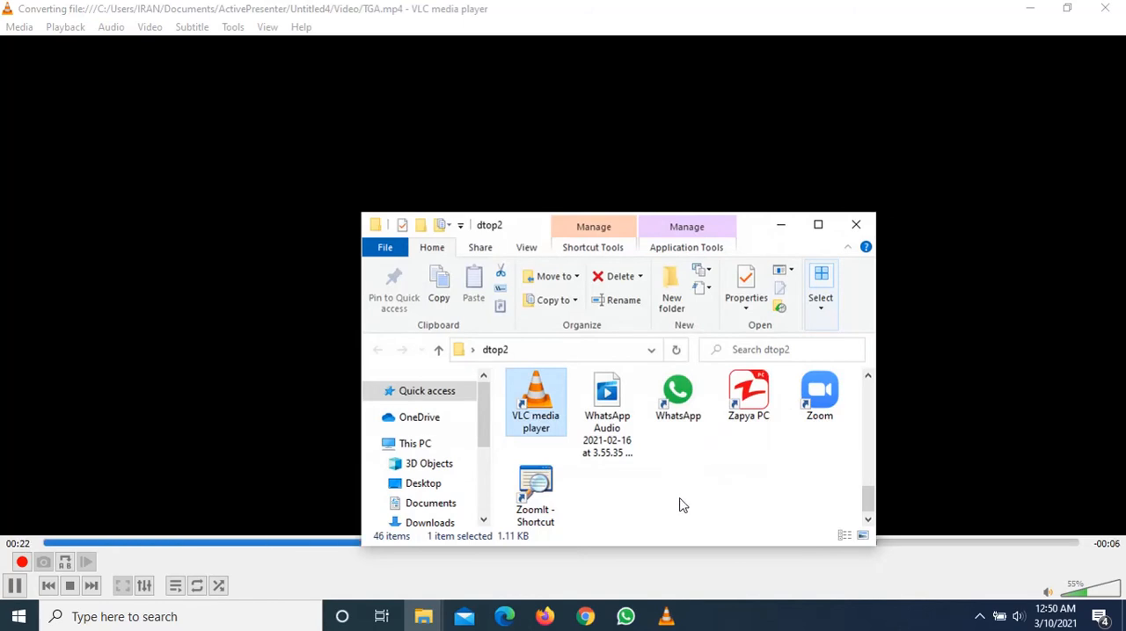
{"action": "left_click", "coordinate": [855, 225]}
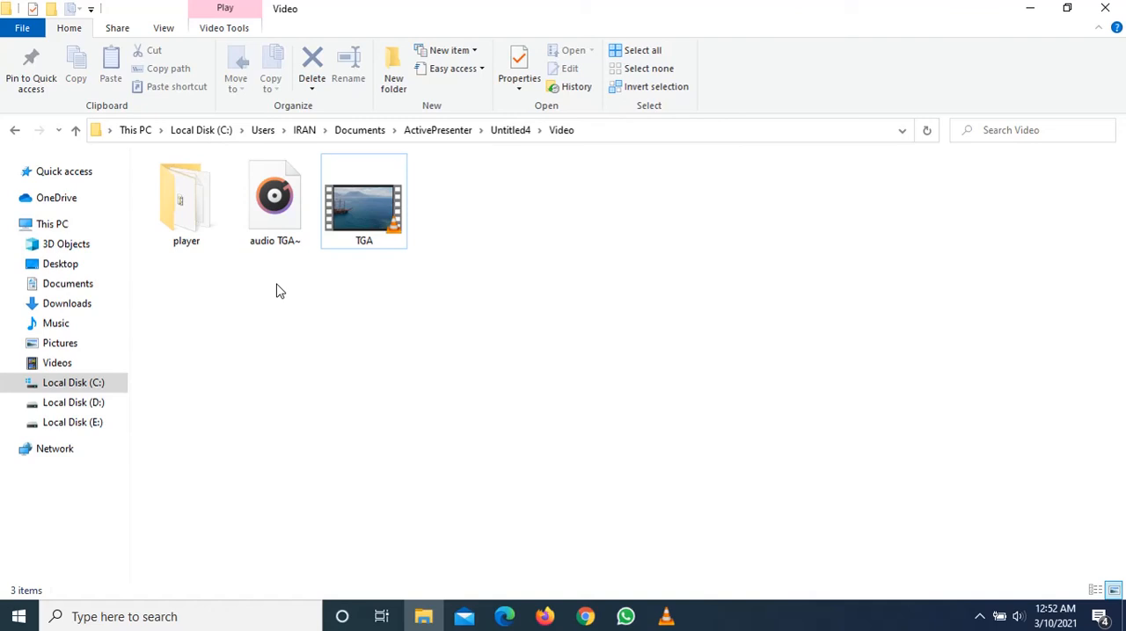
{"action": "mouse_move", "coordinate": [285, 271]}
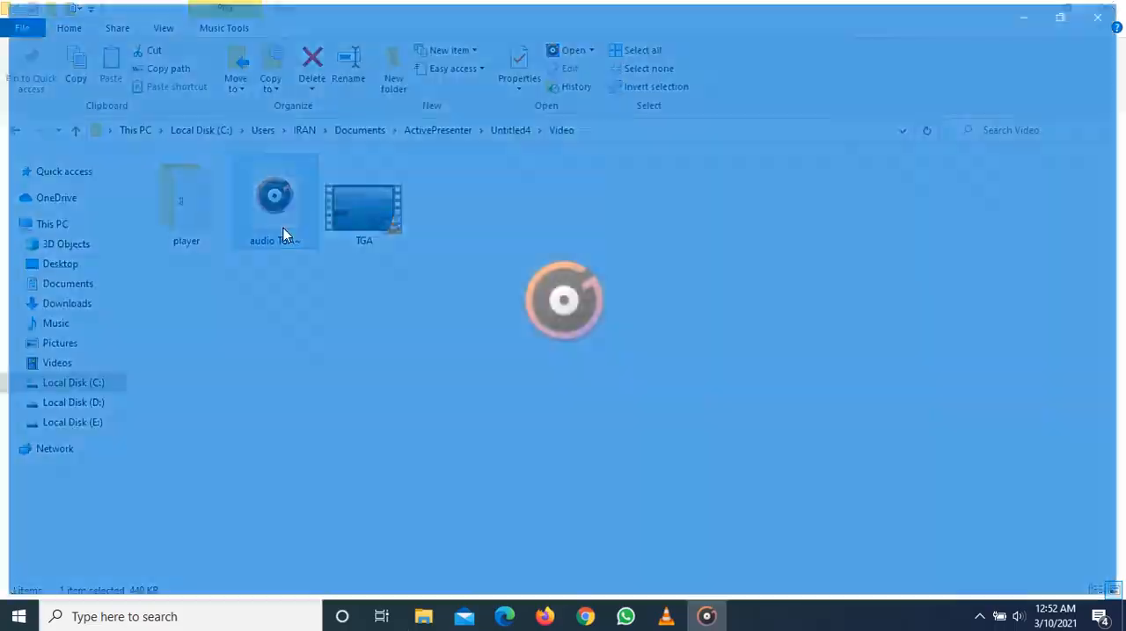
{"action": "double_click", "coordinate": [275, 202]}
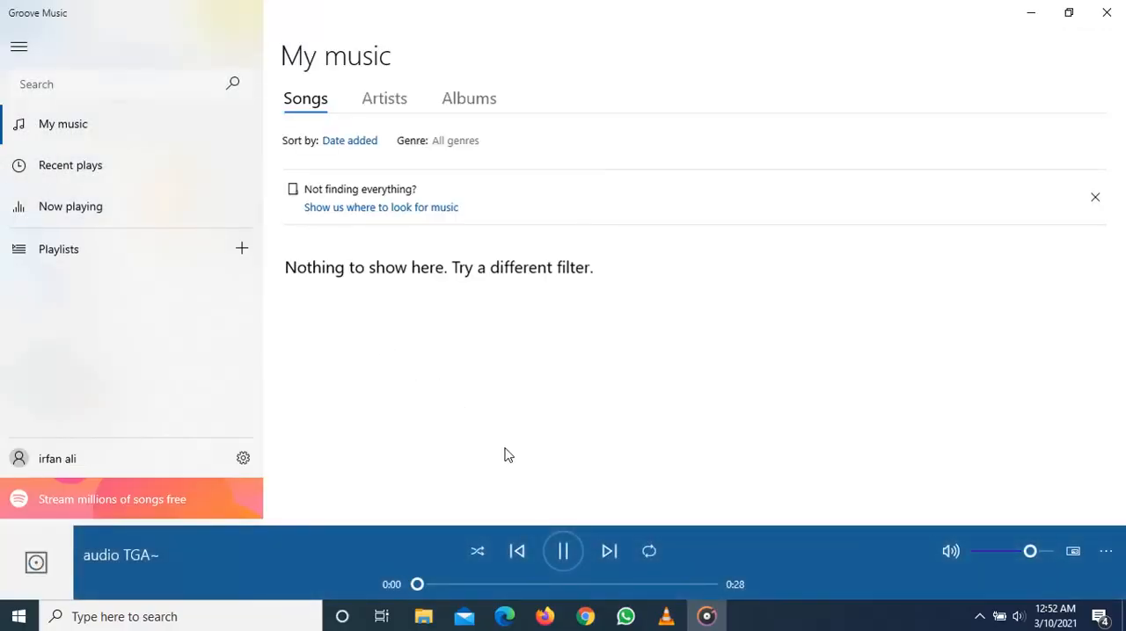